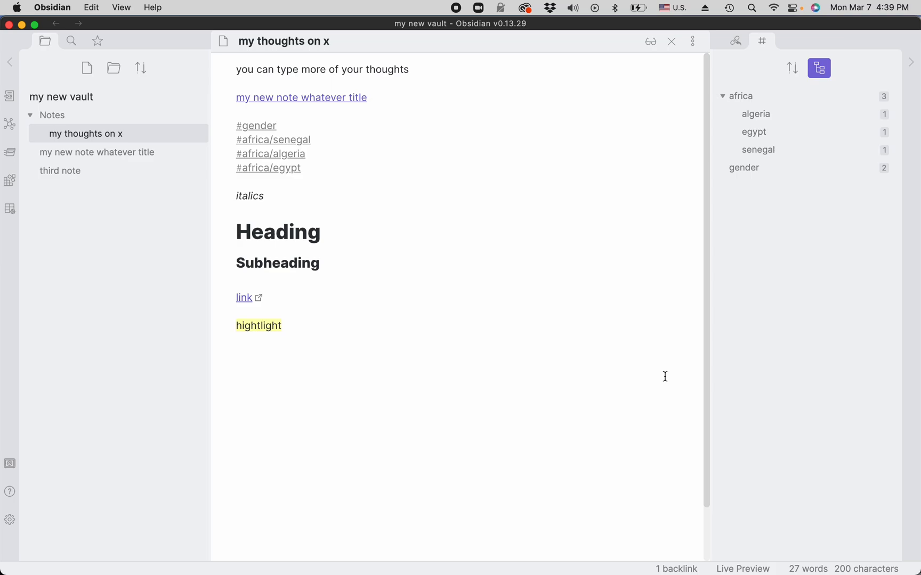
Open Obsidian's settings from the bottom-left gear to reach Community plugins
left_click(235, 353)
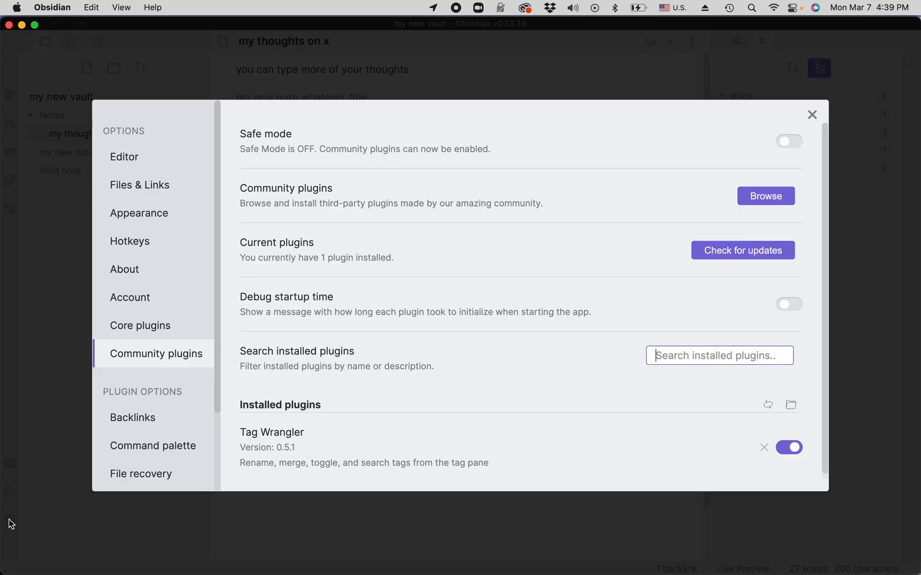
mouse_move(450, 303)
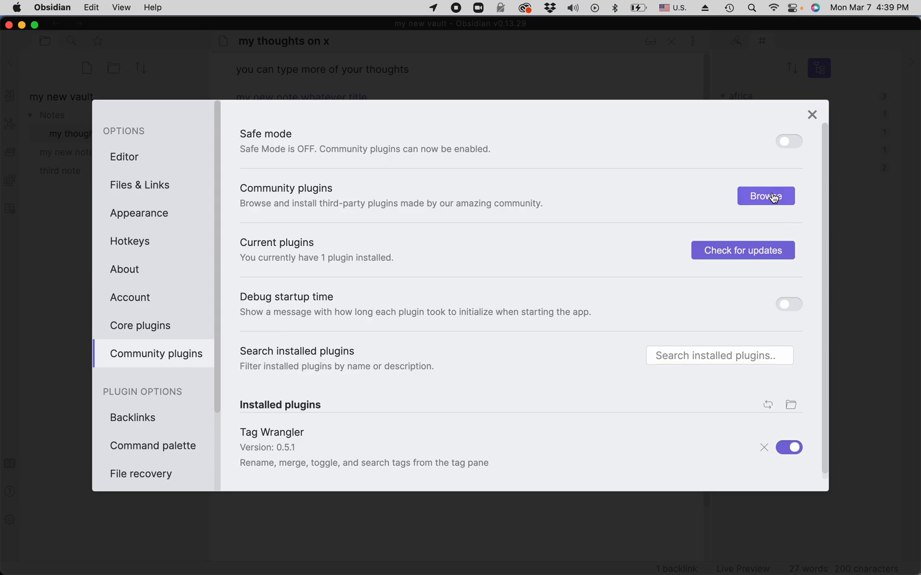
Install and enable Footnote Shortcut from the community plugin catalogue, then leave the catalogue
left_click(765, 195)
type("footnote s")
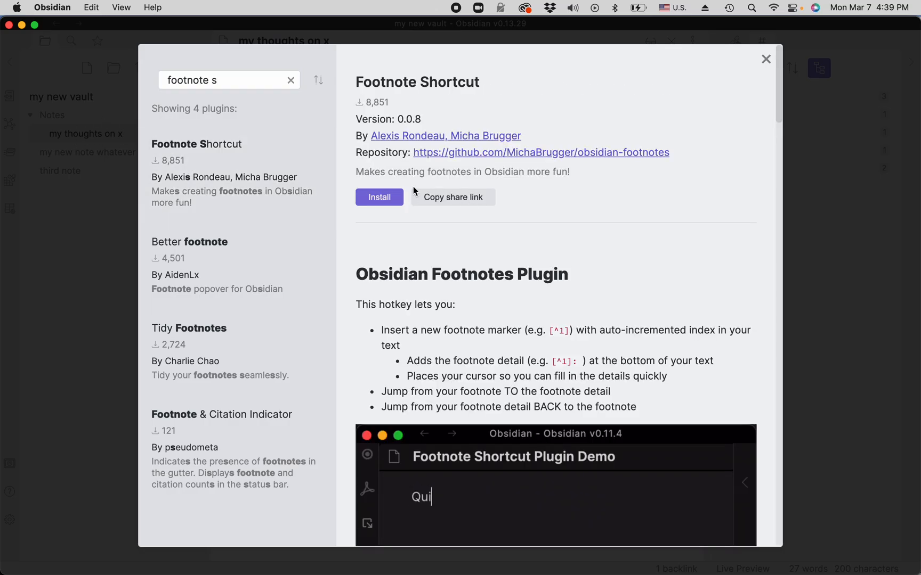
left_click(378, 198)
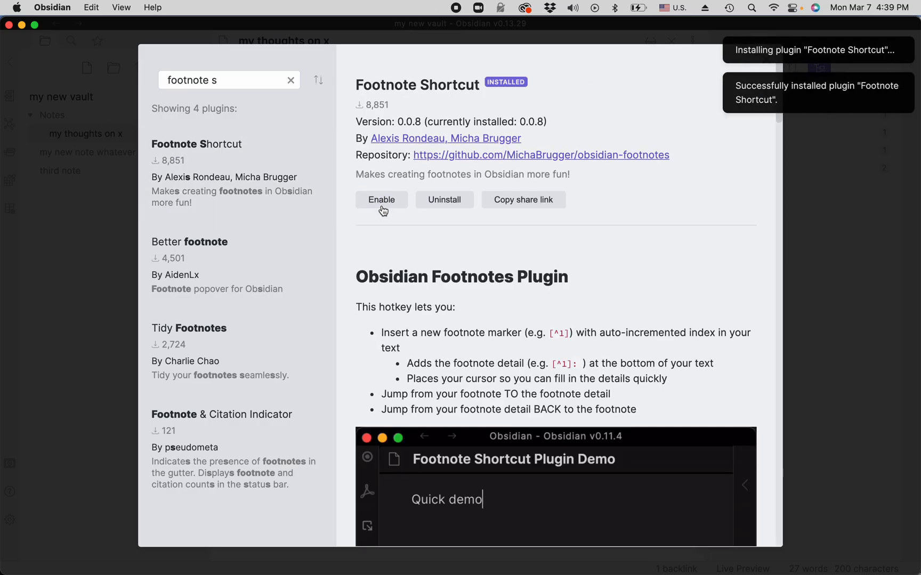
left_click(381, 199)
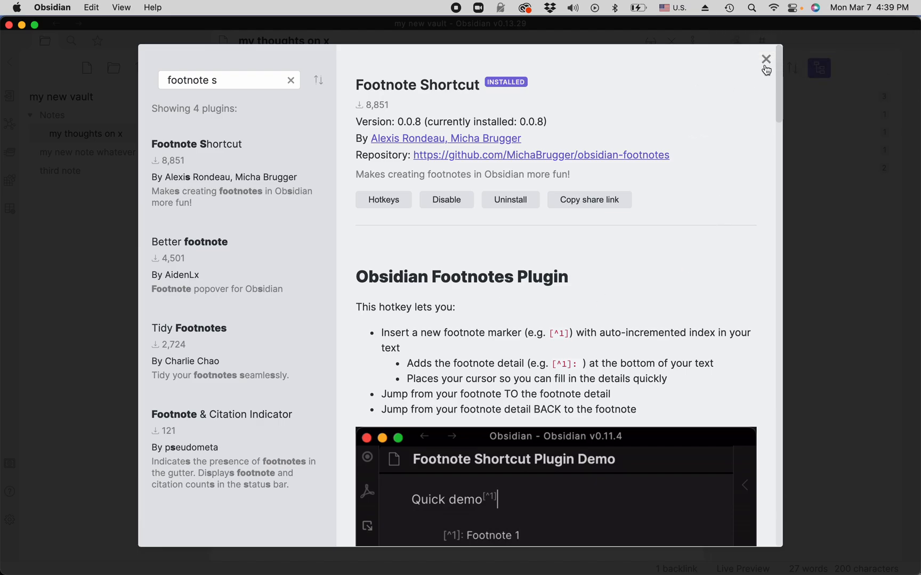
left_click(766, 59)
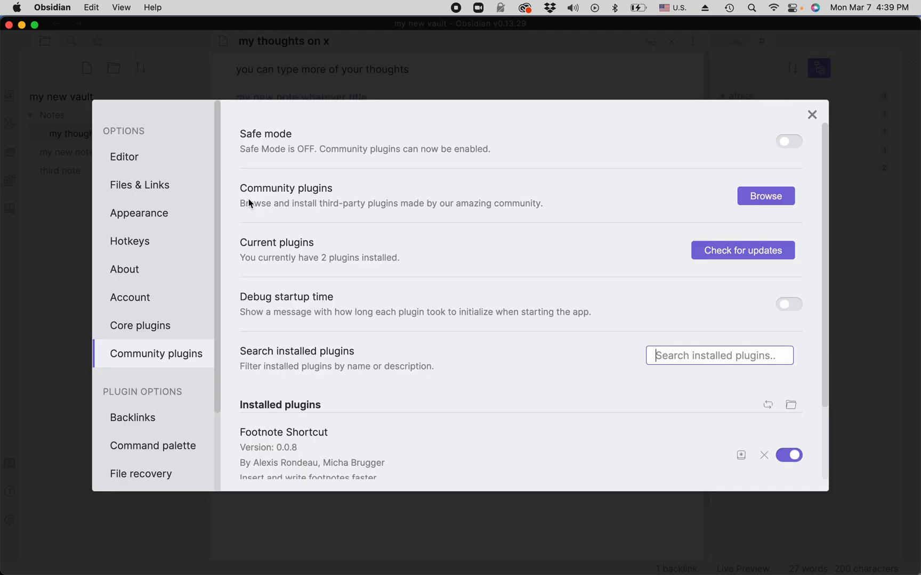
Filter the Hotkeys settings to 'footno' to find the Insert and Navigate Footnote command
left_click(129, 241)
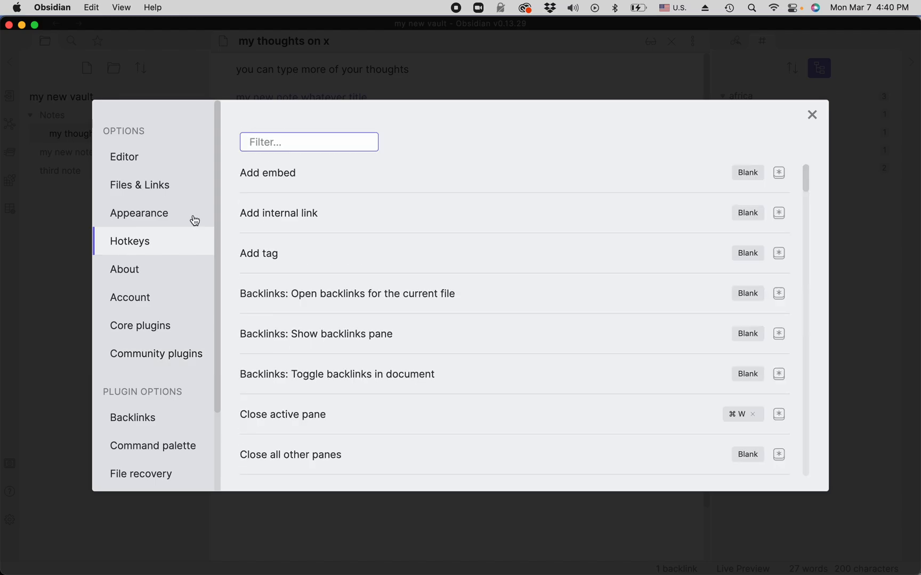
type("footno")
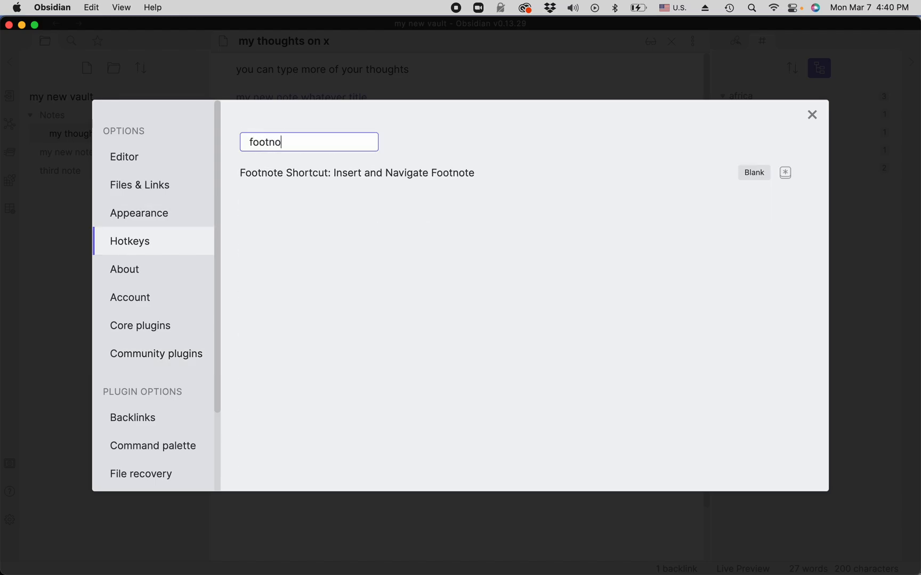
mouse_move(337, 182)
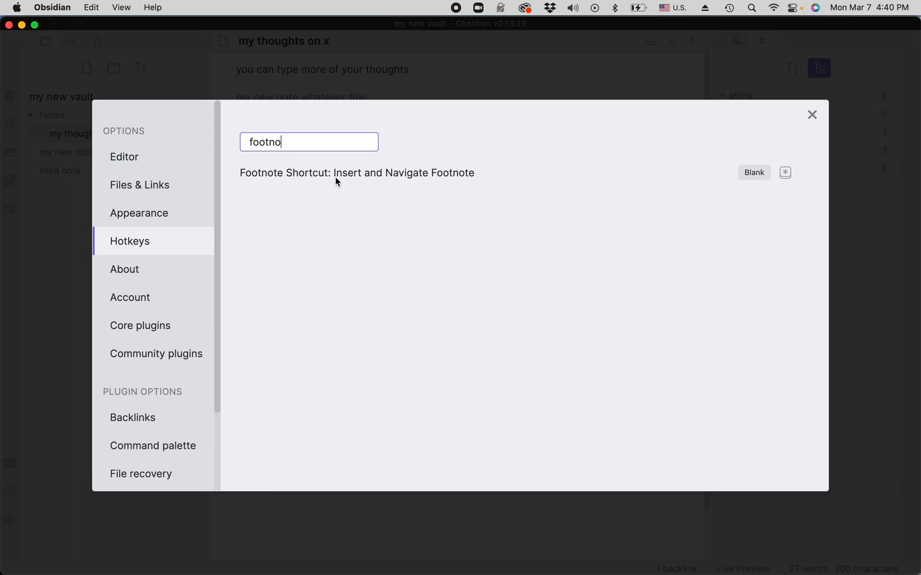
mouse_move(433, 187)
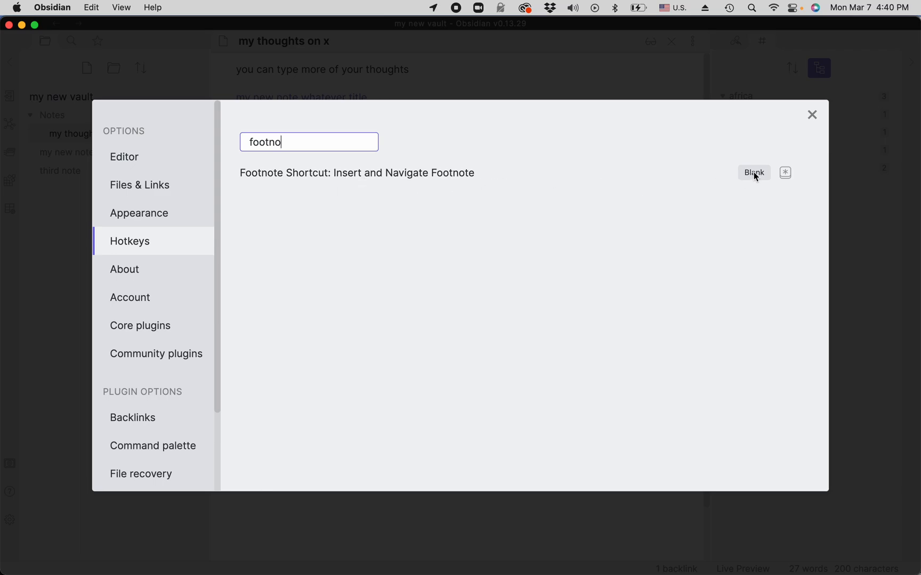
mouse_move(696, 163)
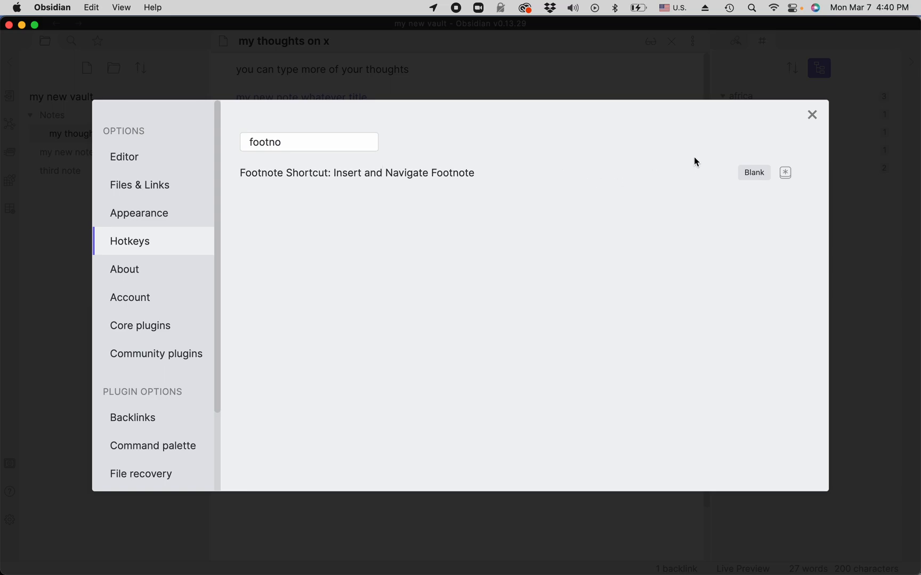
mouse_move(786, 173)
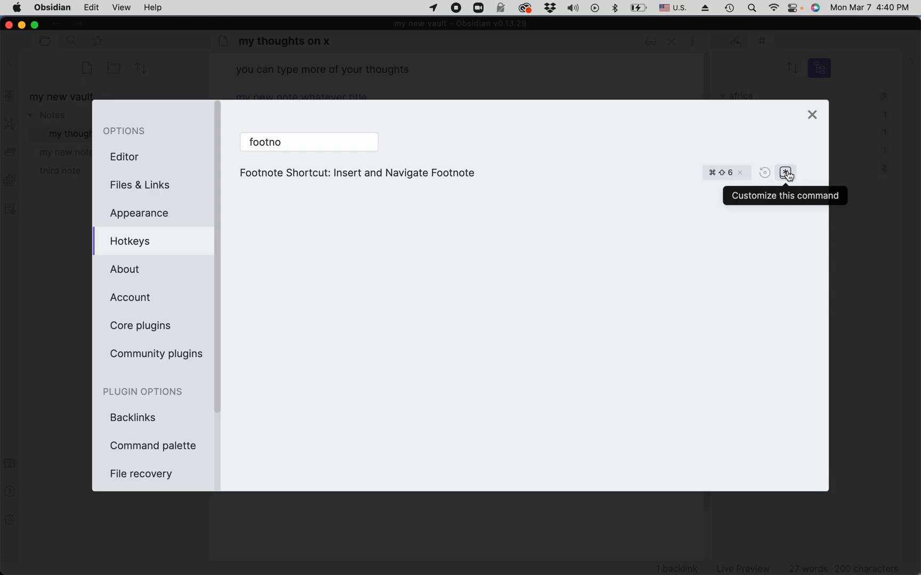
mouse_move(788, 142)
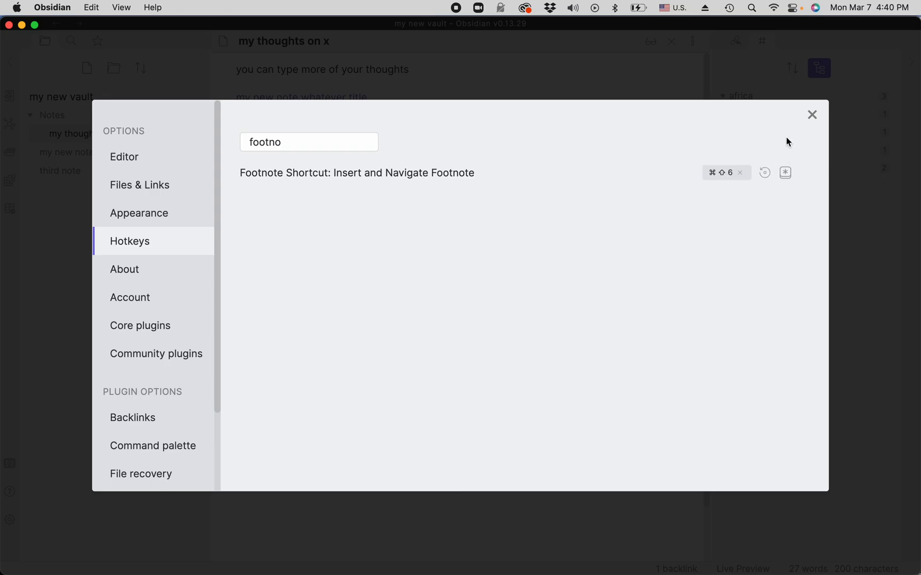
Back in the note, write 'This is your text.' with footnote [^1] and move into its definition
left_click(812, 114)
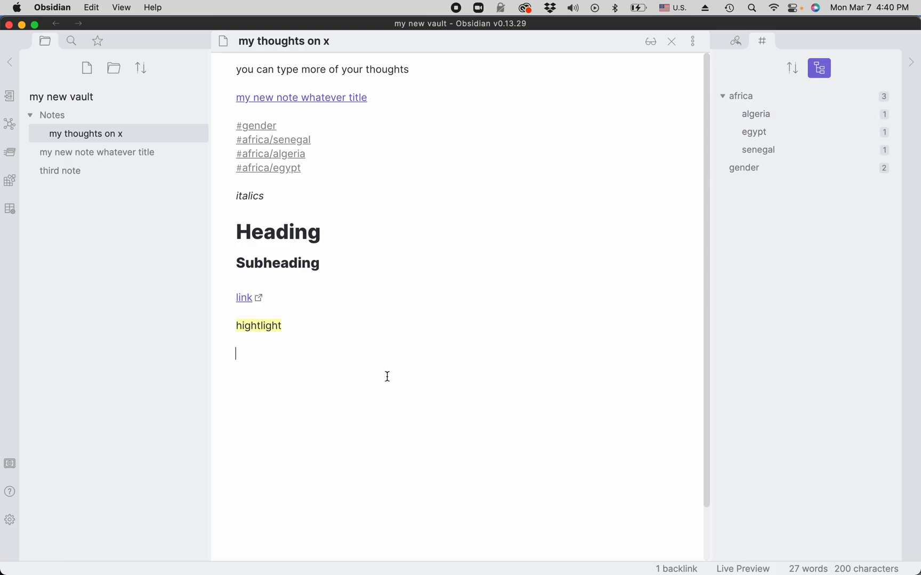
type("This is")
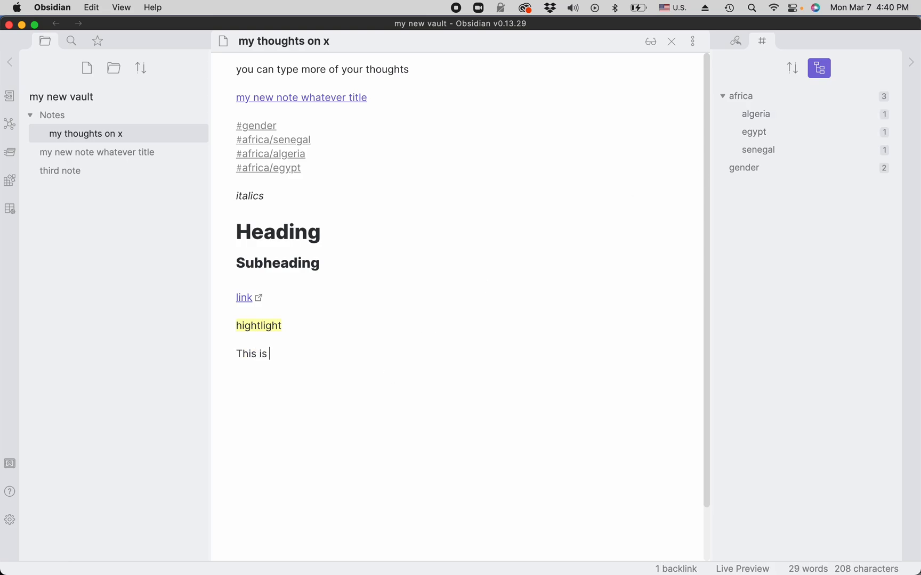
type("your text")
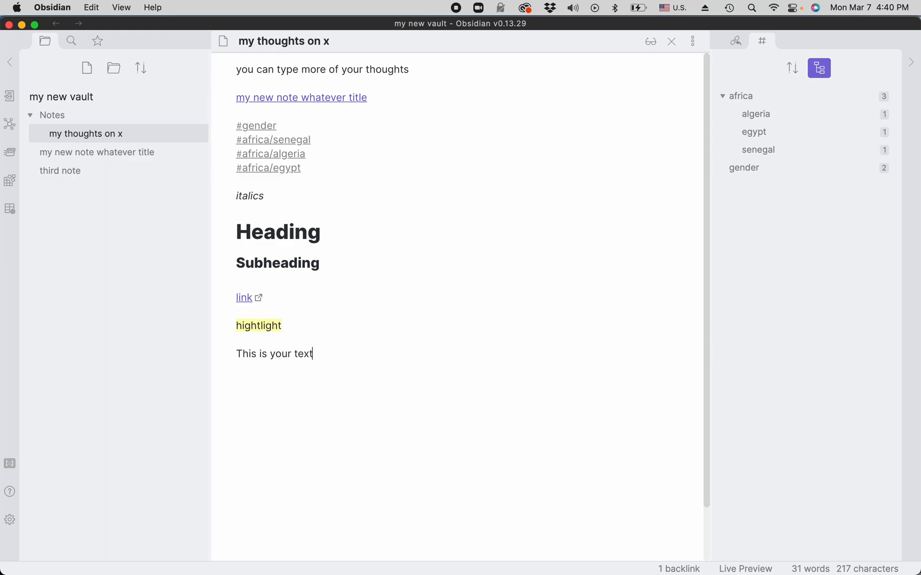
type(".[^1")
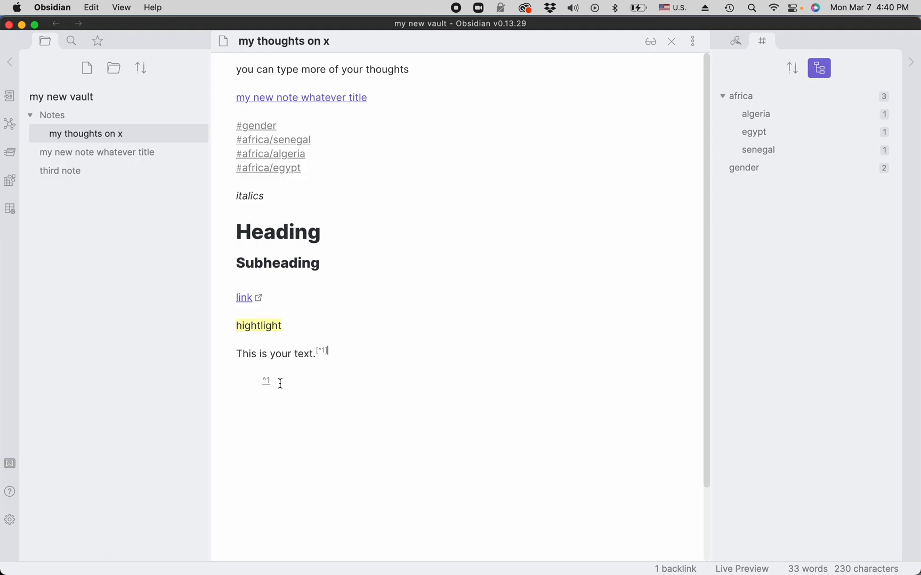
mouse_move(434, 297)
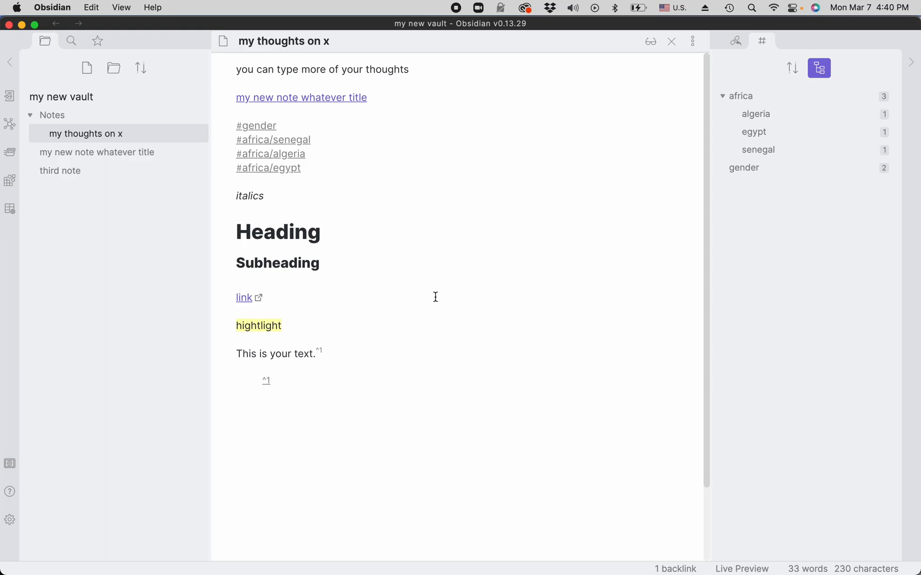
left_click(267, 380)
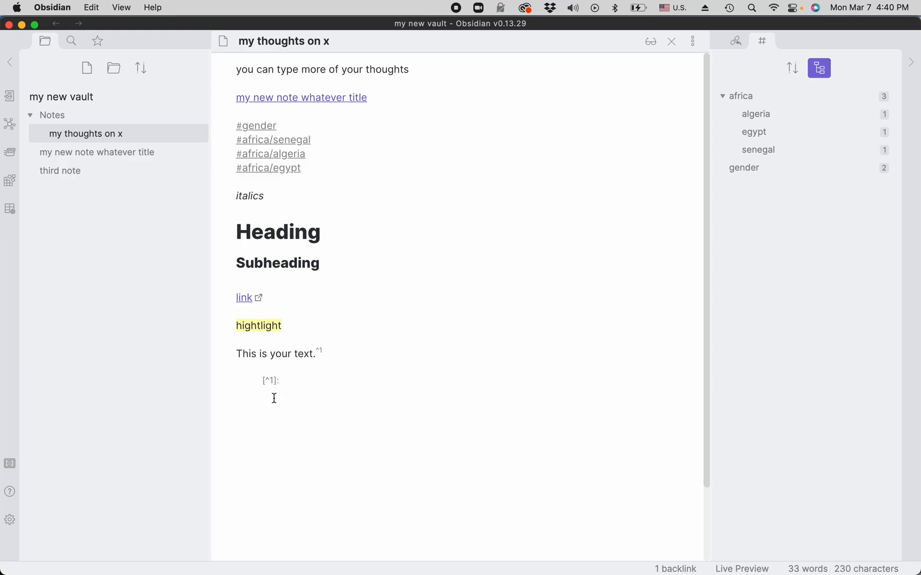
mouse_move(295, 388)
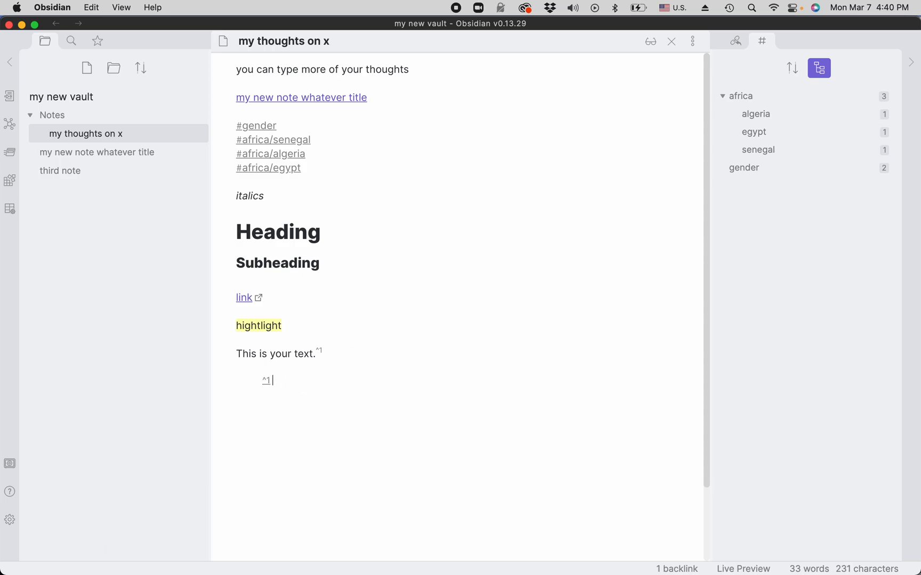
Write 'Here is my footnote' as the definition of footnote 1
type("Here is my fo")
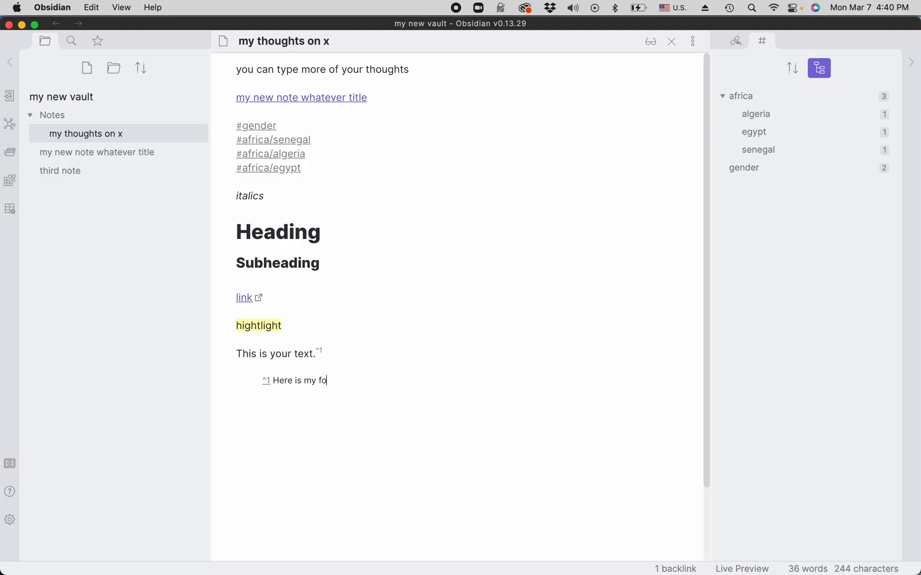
type("otnote")
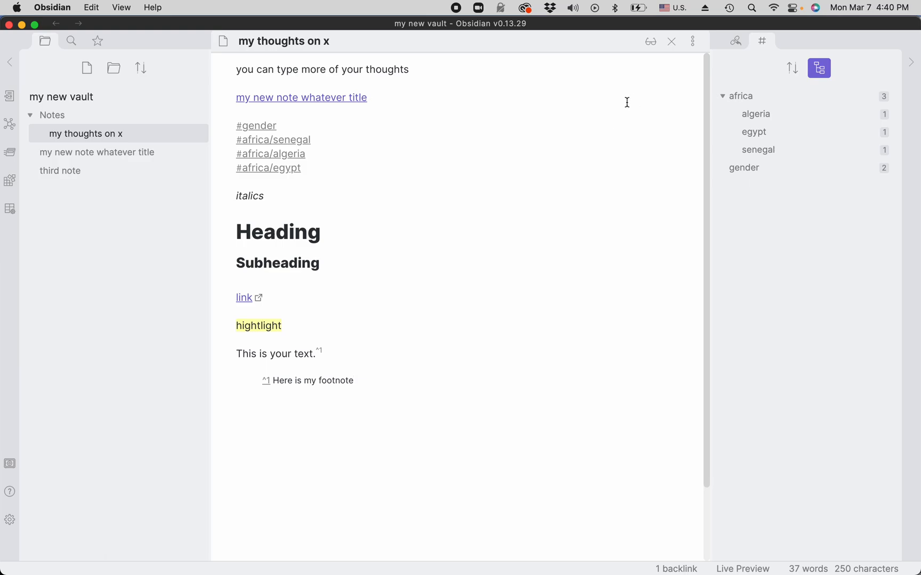
mouse_move(591, 142)
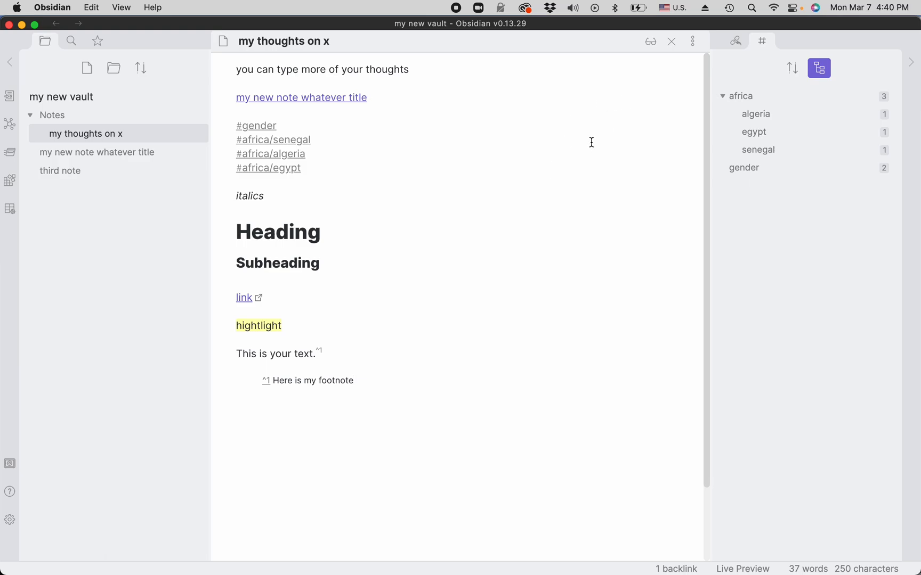
mouse_move(651, 41)
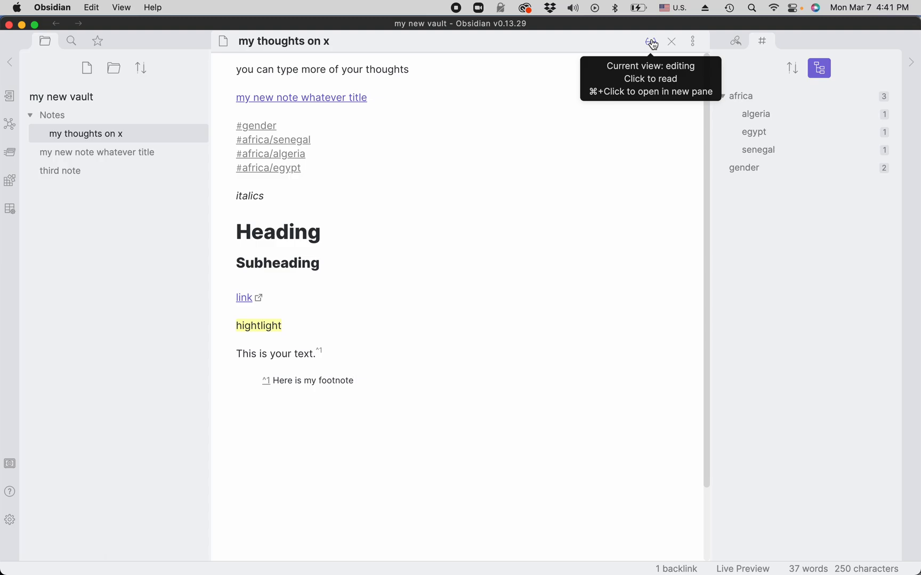
Show the note in reading view and follow the [1] marker to the rendered footnote
left_click(650, 41)
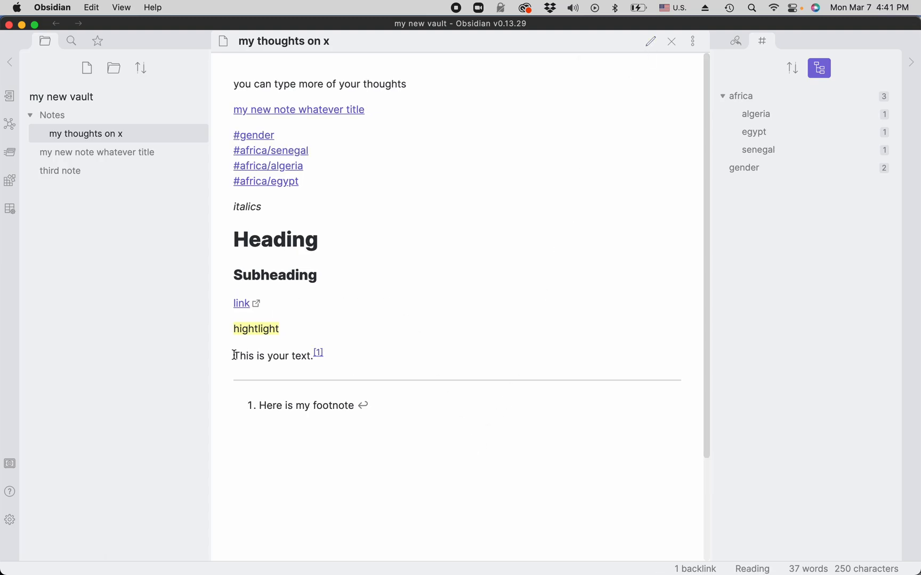
mouse_move(319, 357)
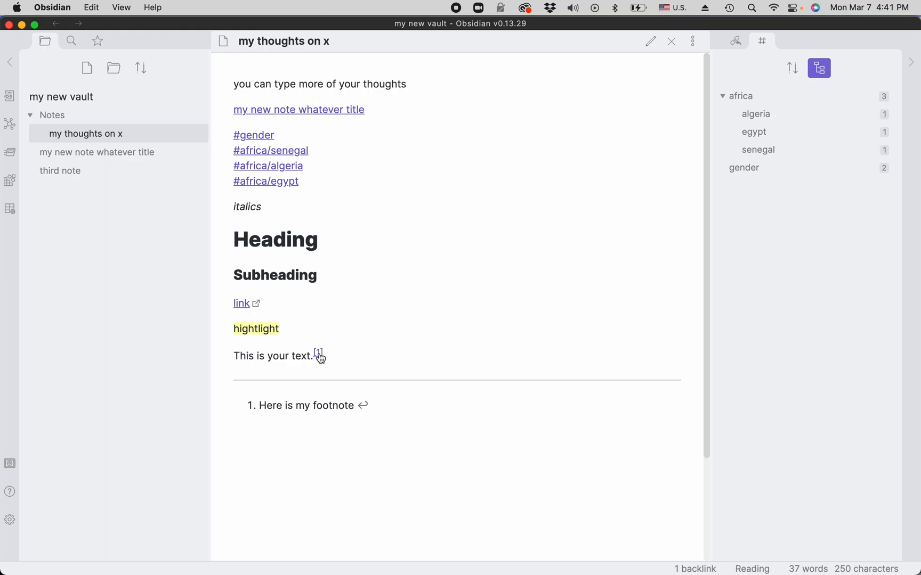
left_click(318, 352)
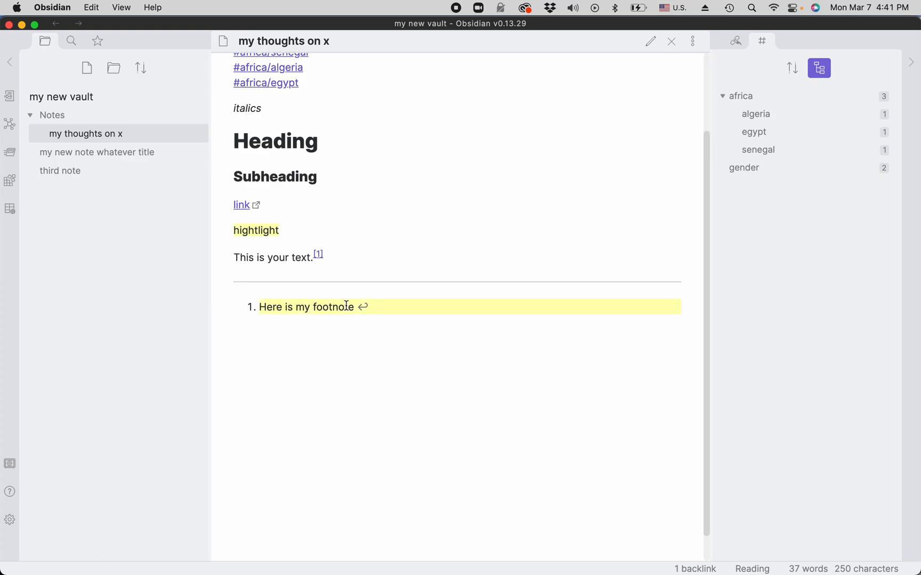
scroll("up", 3)
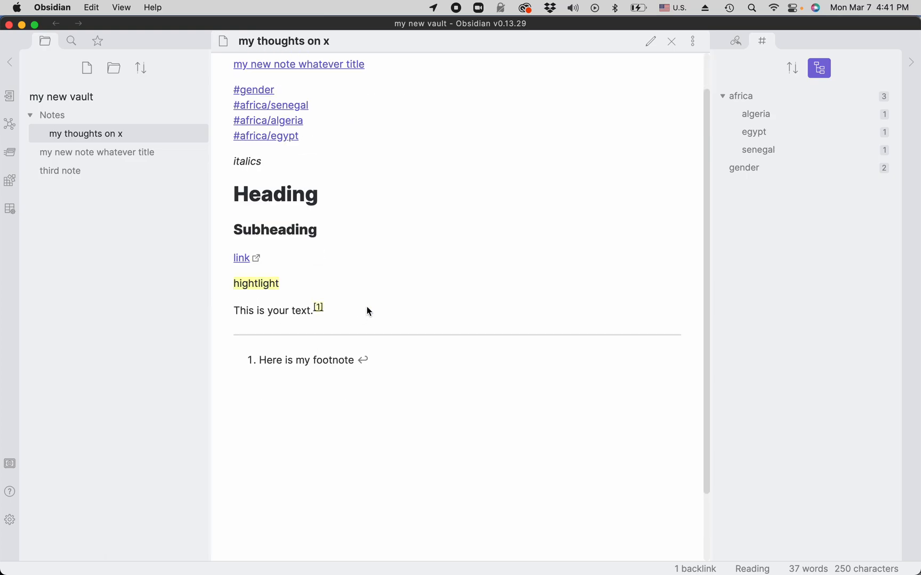
mouse_move(307, 327)
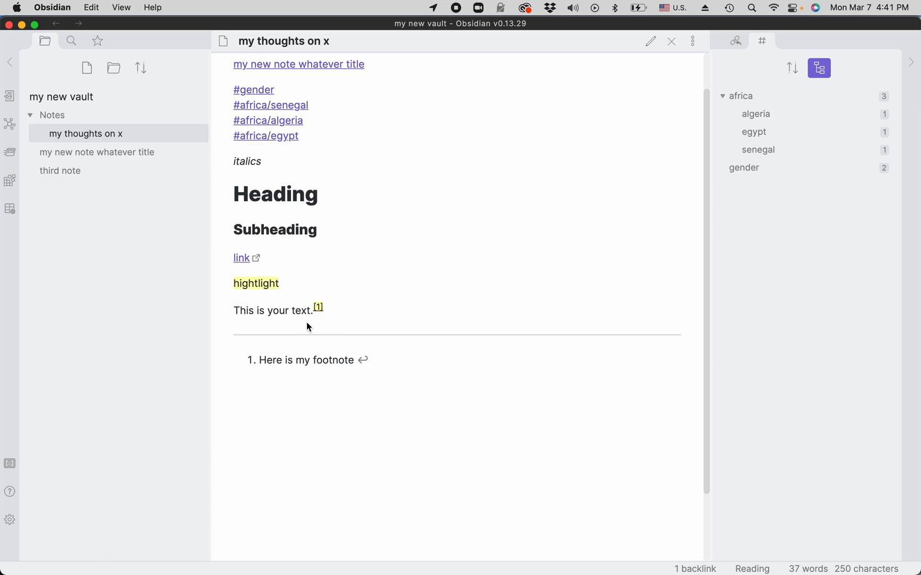